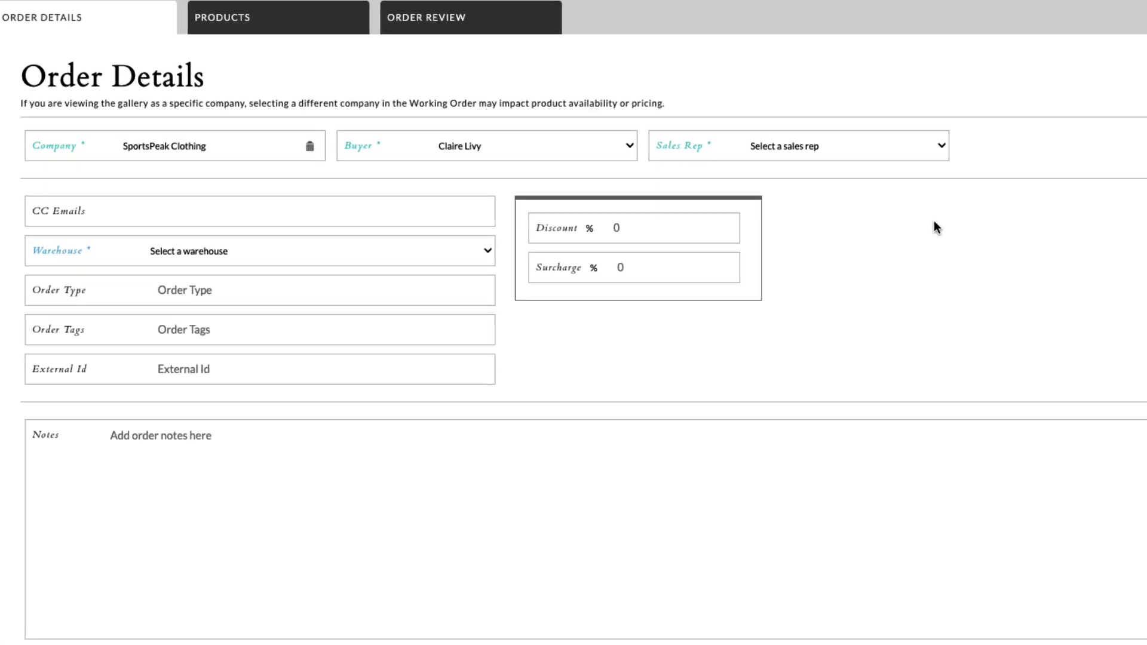
Assign Emily Brand Admin as sales rep and start a new product promotion
{"action": "left_click", "coordinate": [821, 146]}
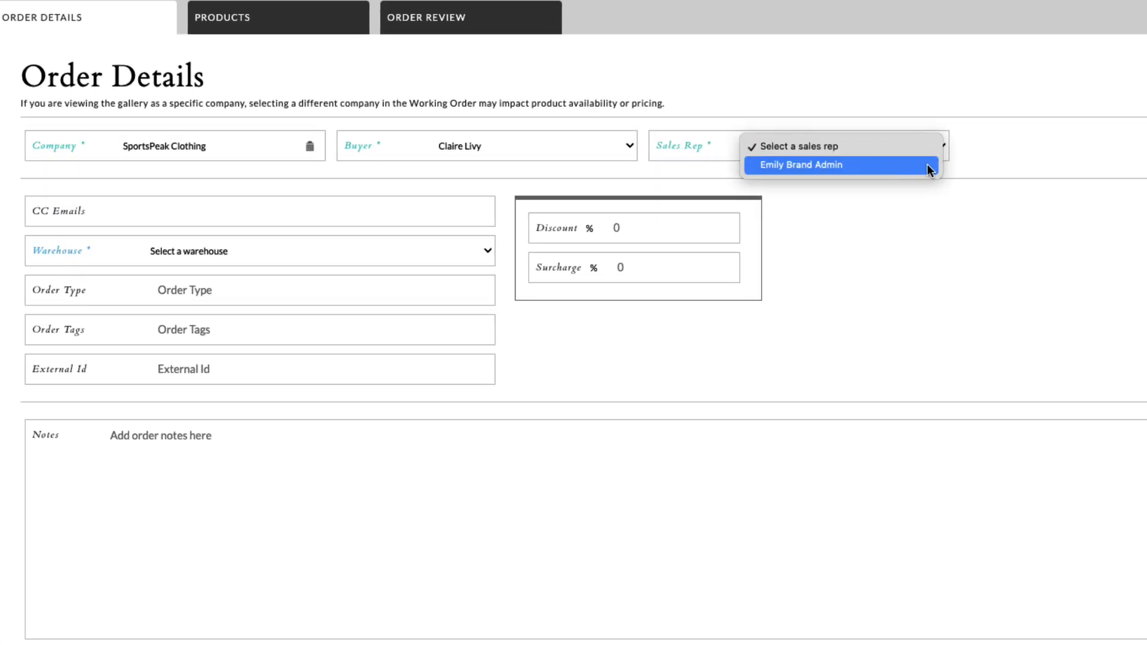
{"action": "left_click", "coordinate": [801, 165]}
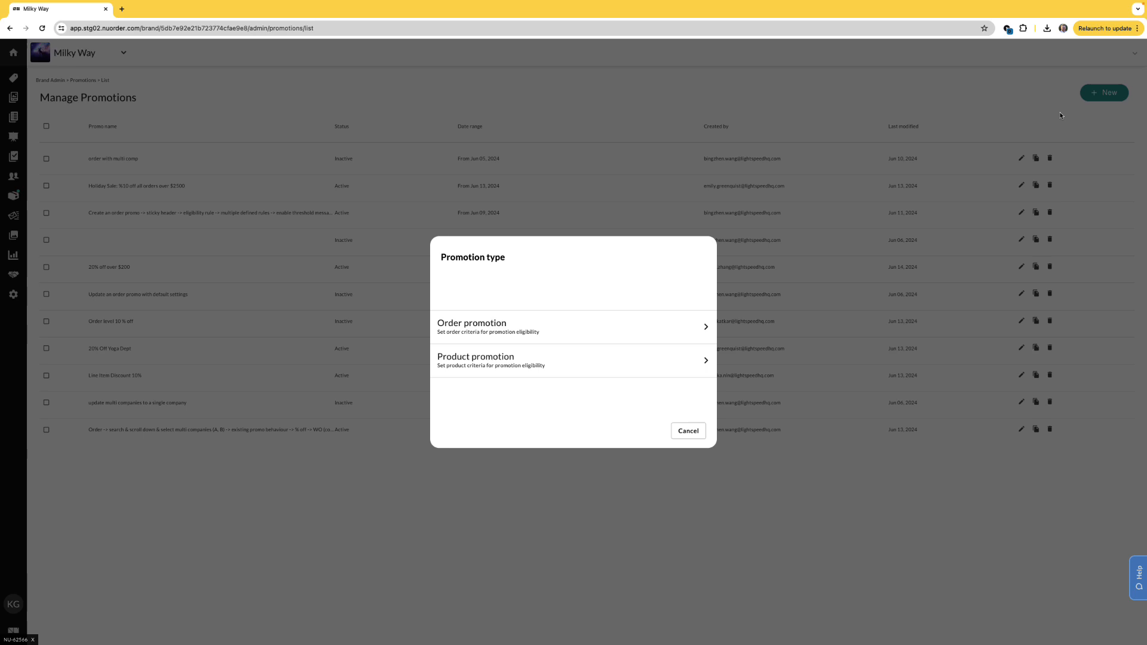
{"action": "mouse_move", "coordinate": [606, 363]}
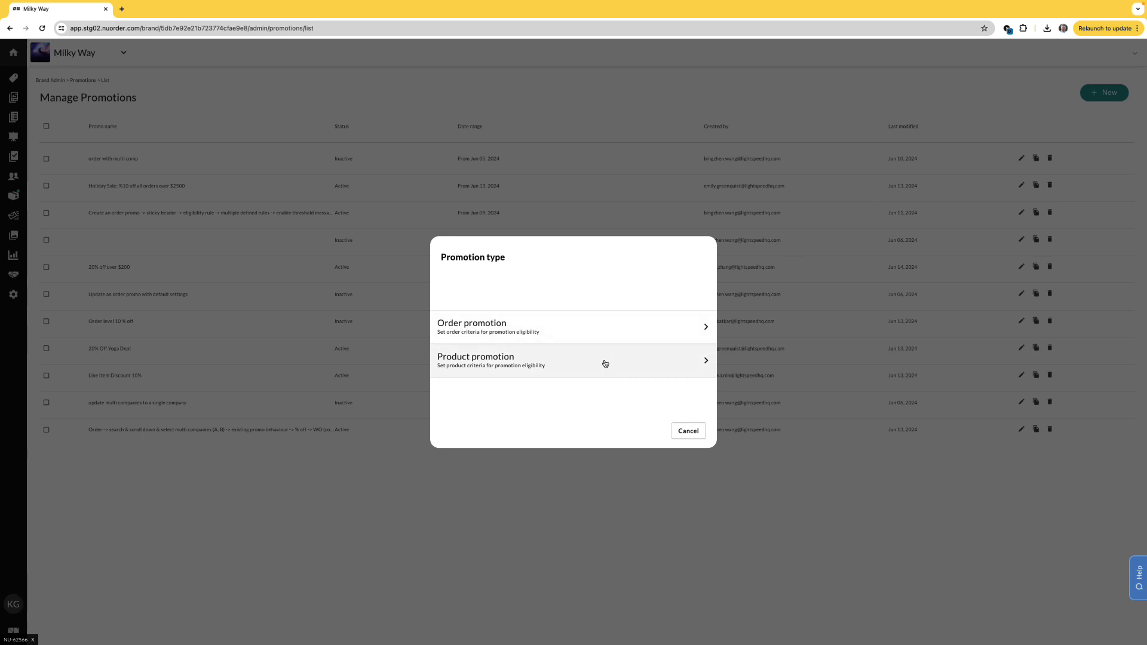
{"action": "left_click", "coordinate": [605, 360]}
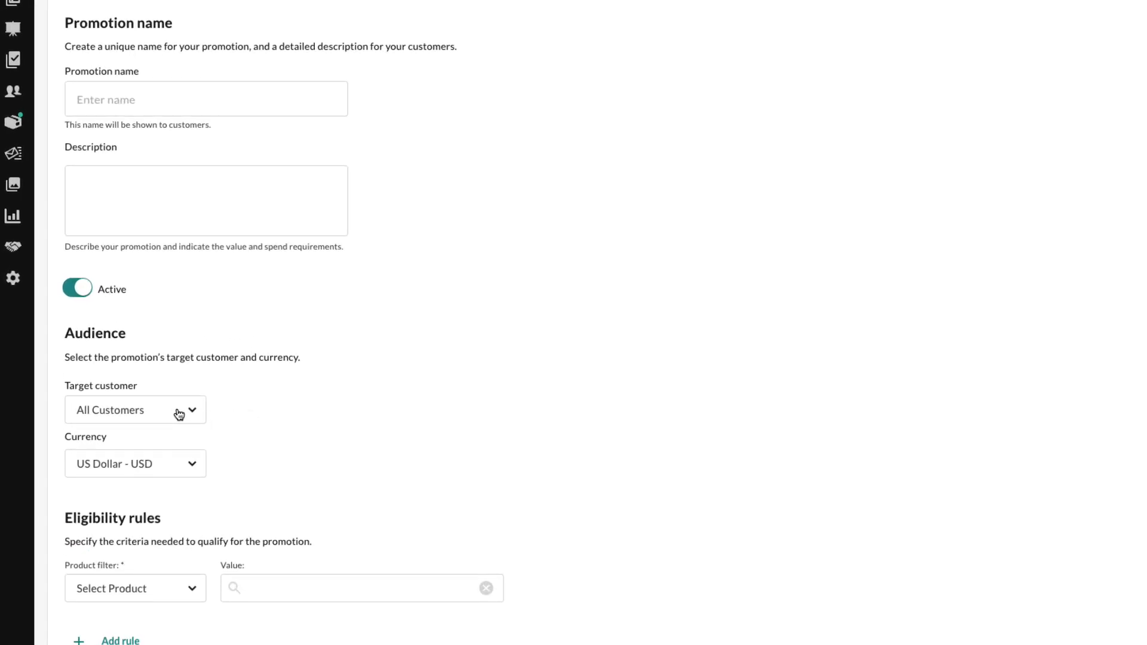
Set Target customer to Companies and add Arrakis to the targeted companies
{"action": "left_click", "coordinate": [135, 410]}
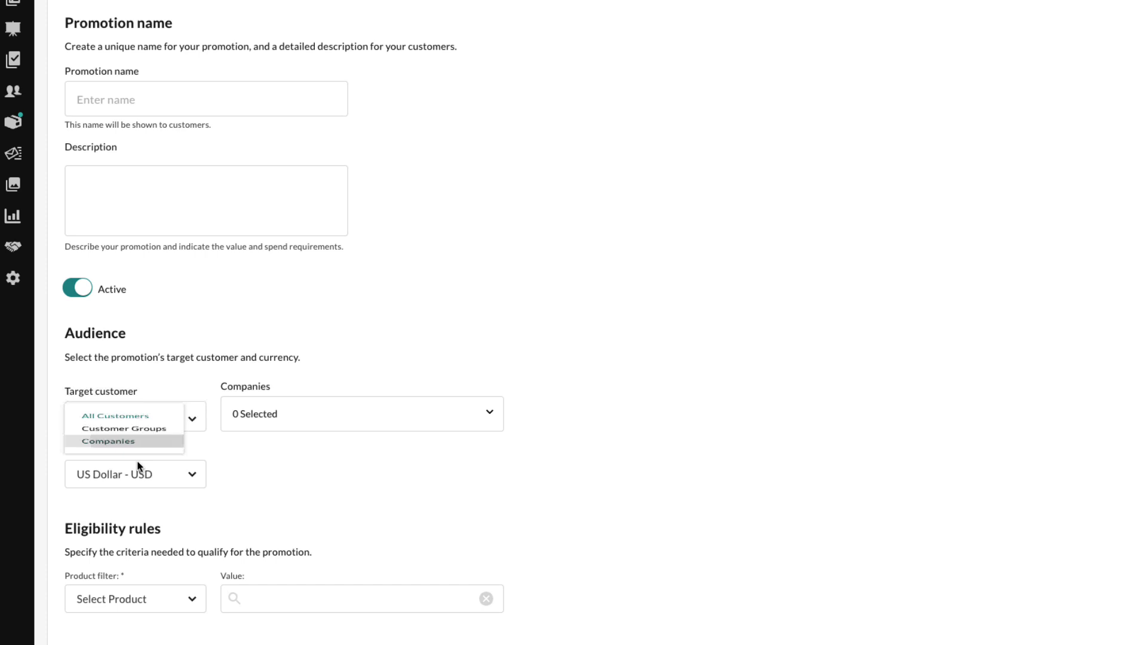
{"action": "left_click", "coordinate": [362, 414]}
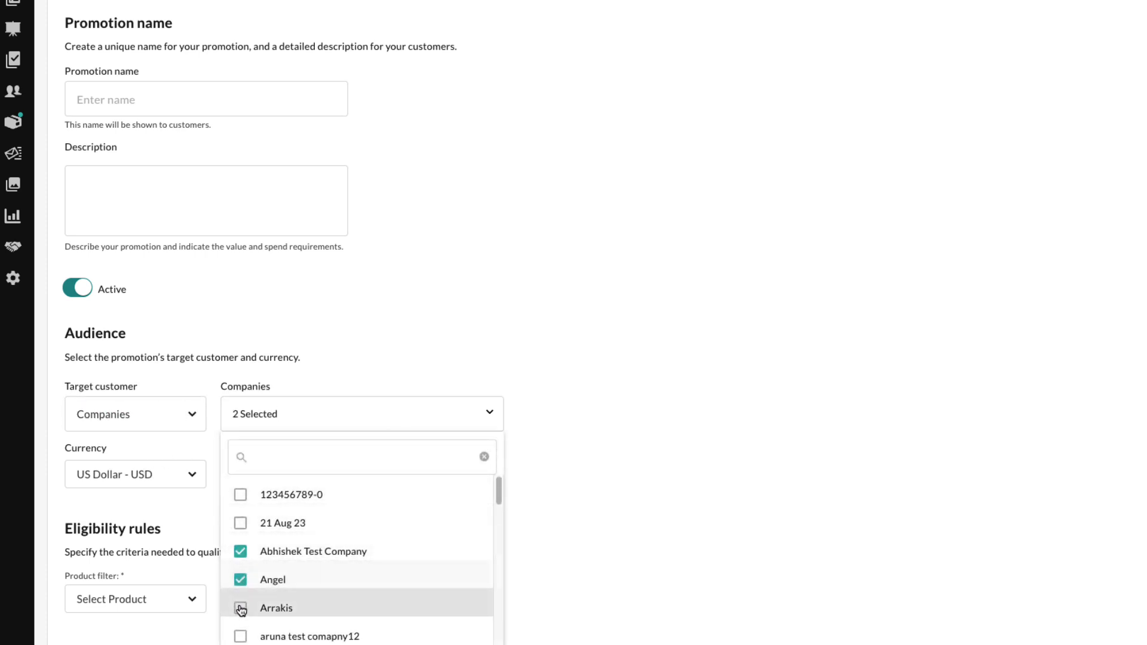
{"action": "left_click", "coordinate": [240, 609]}
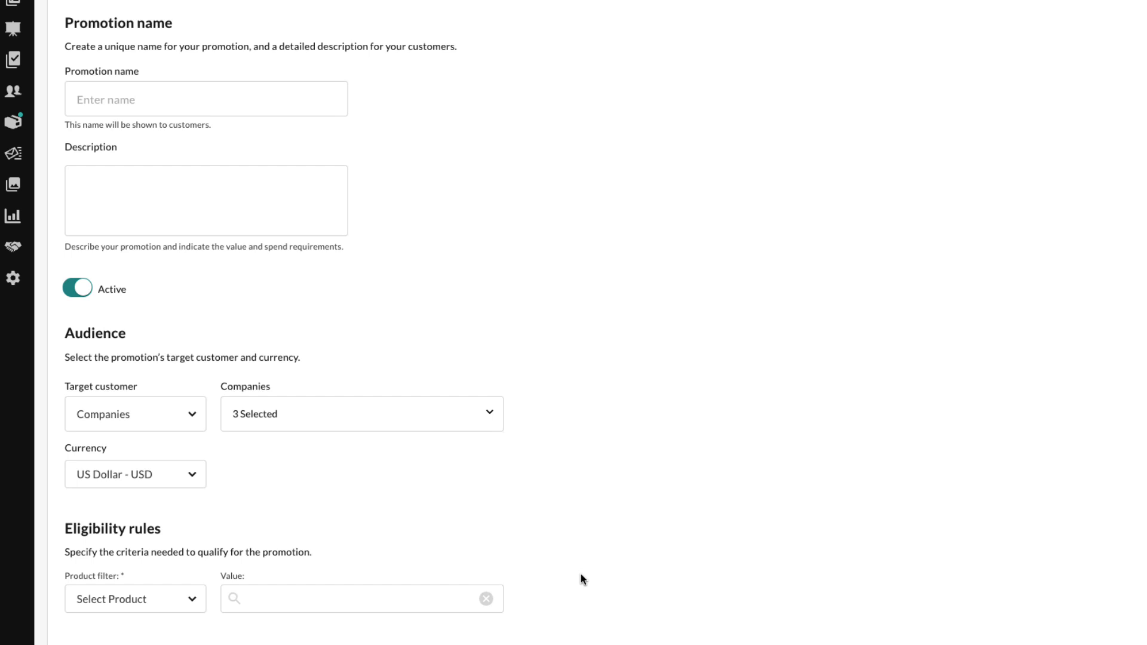
{"action": "scroll", "scroll_direction": "down", "scroll_amount": 3}
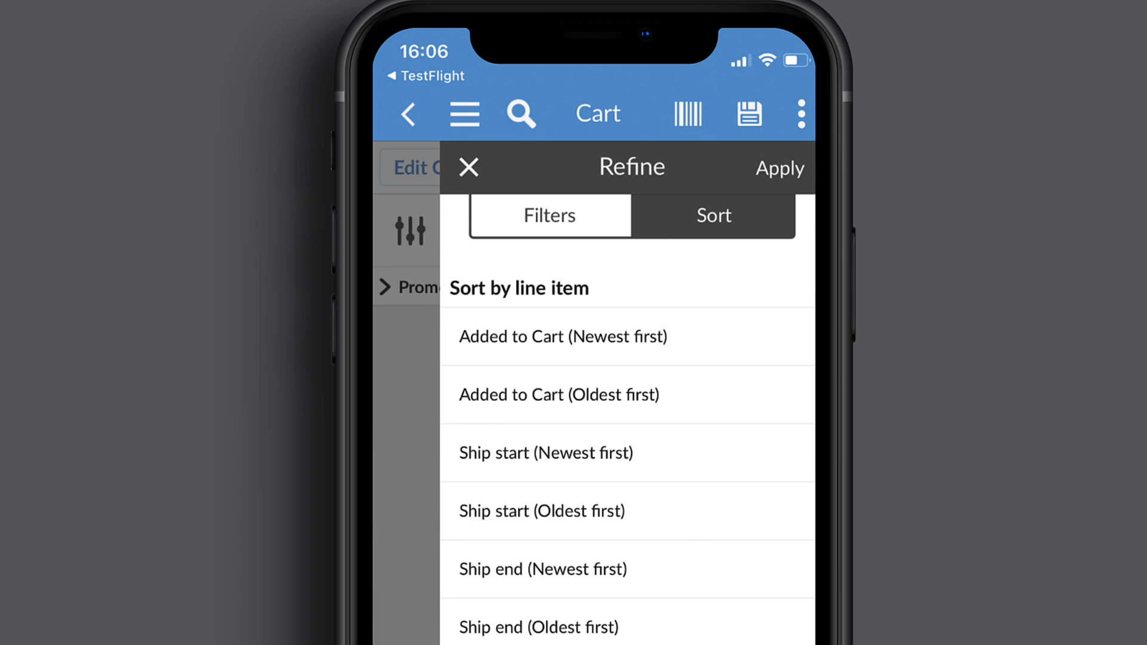
{"action": "scroll", "scroll_direction": "down", "scroll_amount": 3}
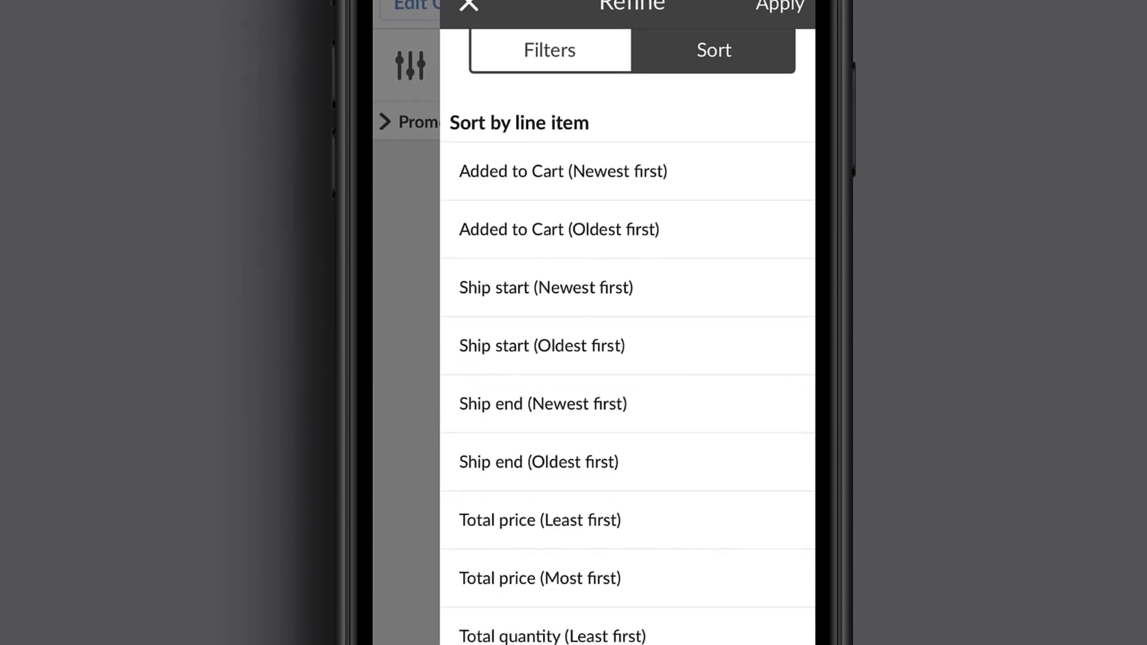
{"action": "scroll", "scroll_direction": "down", "scroll_amount": 3}
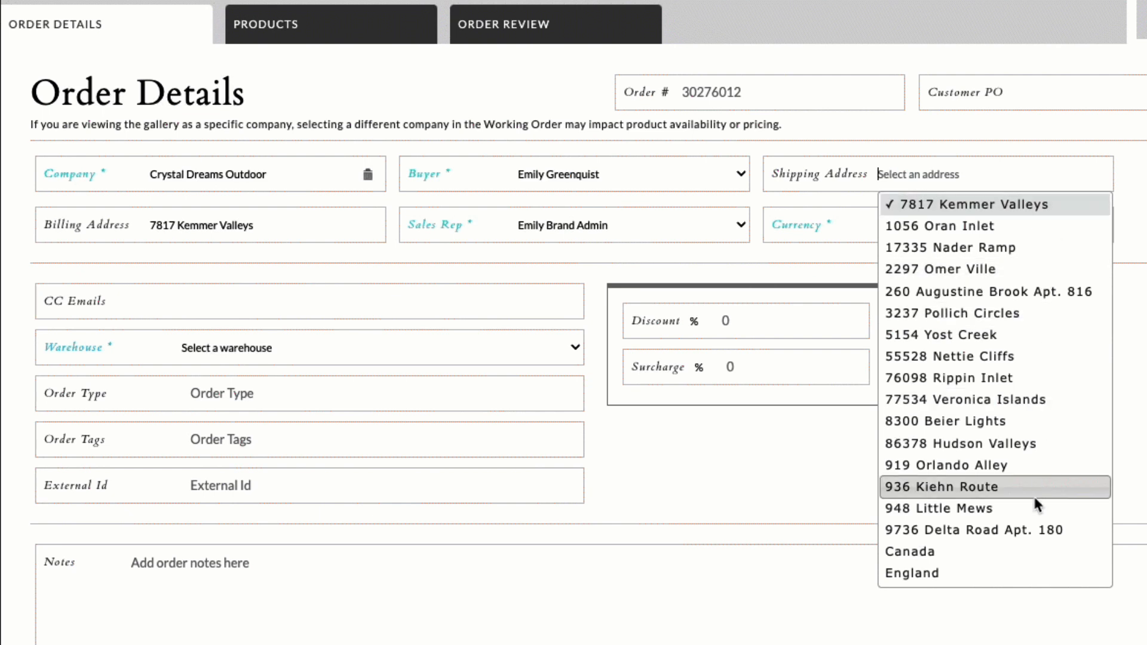
{"action": "mouse_move", "coordinate": [1002, 172]}
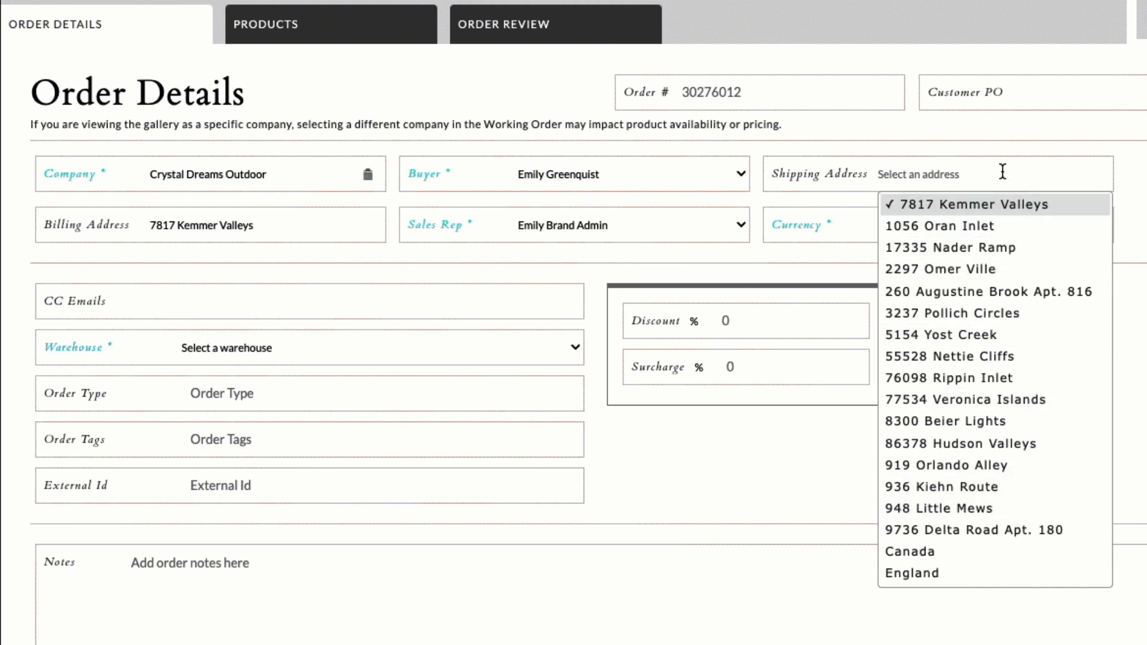
Filter shipping addresses, choose 86378 Hudson Valleys, and open the billing address list
{"action": "type", "text": "all"}
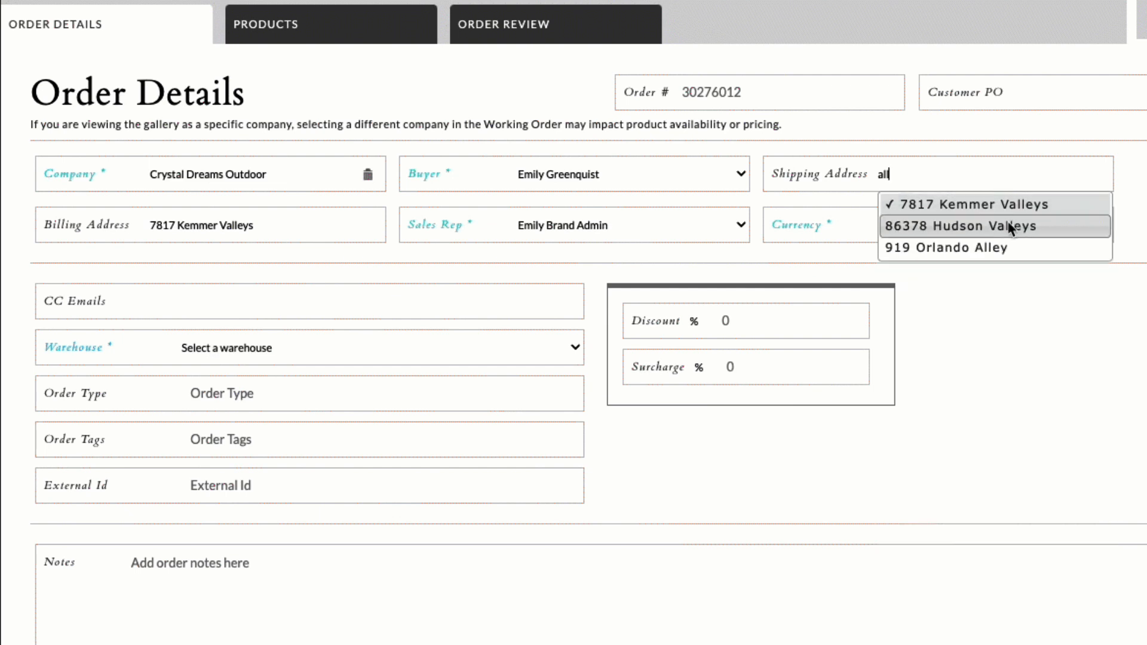
{"action": "left_click", "coordinate": [994, 225]}
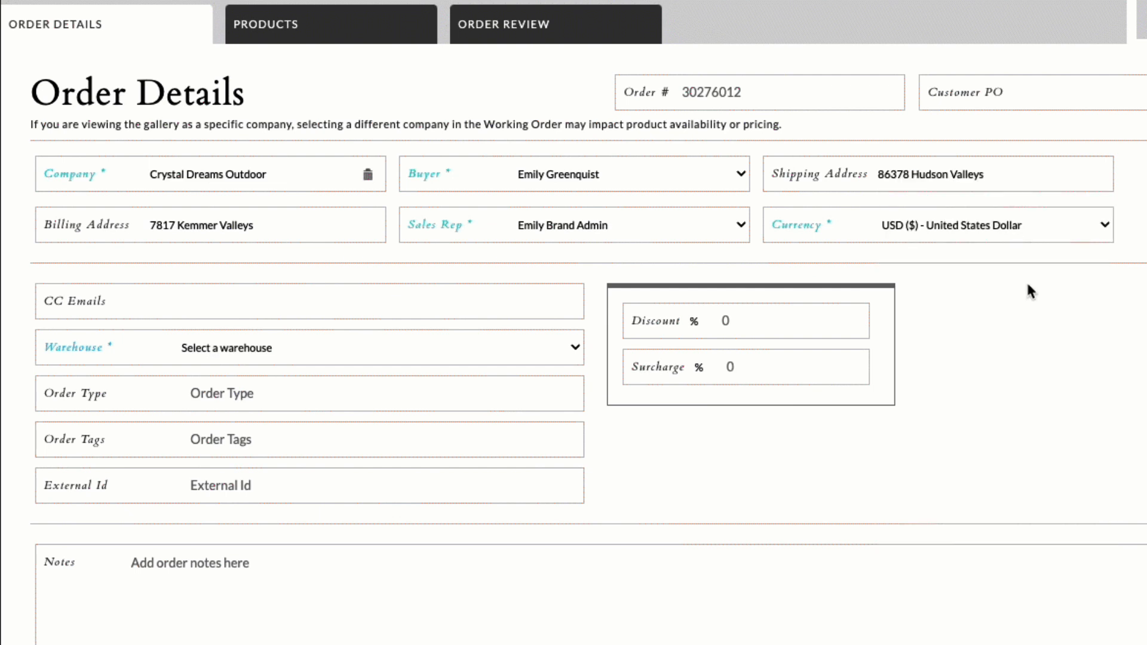
{"action": "left_click", "coordinate": [239, 225]}
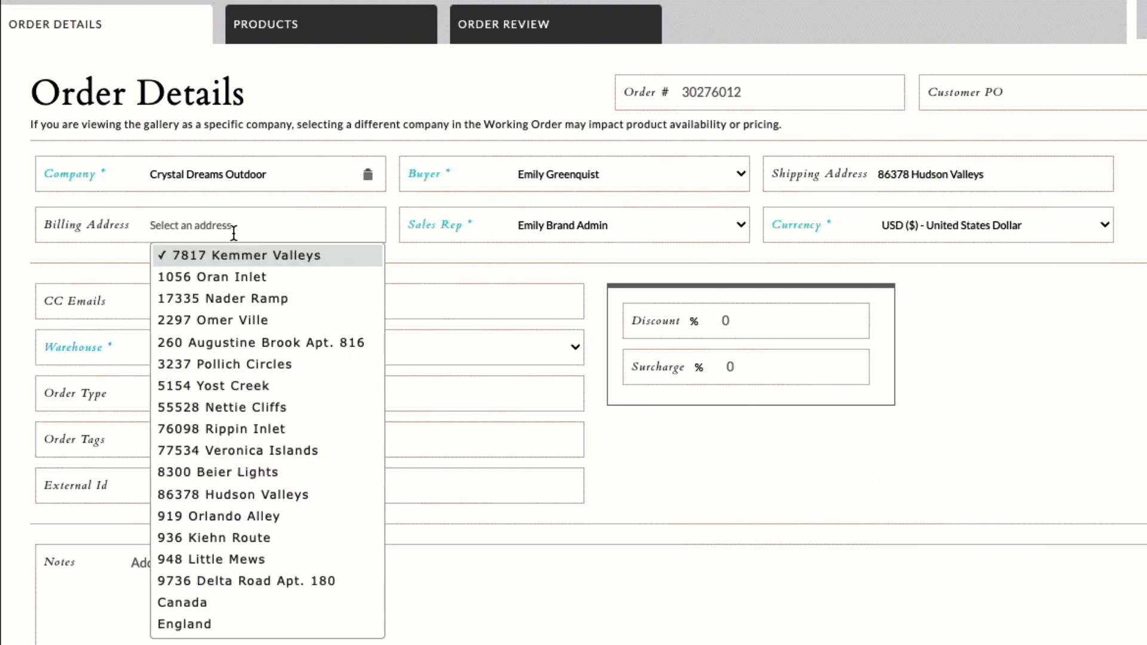
{"action": "mouse_move", "coordinate": [217, 603]}
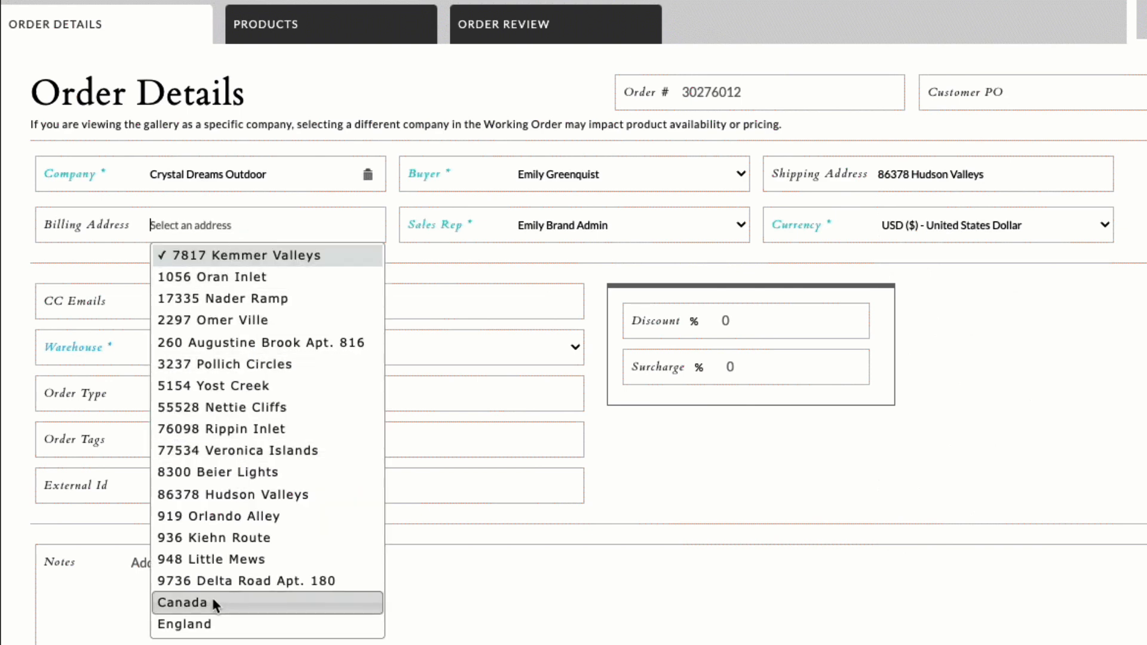